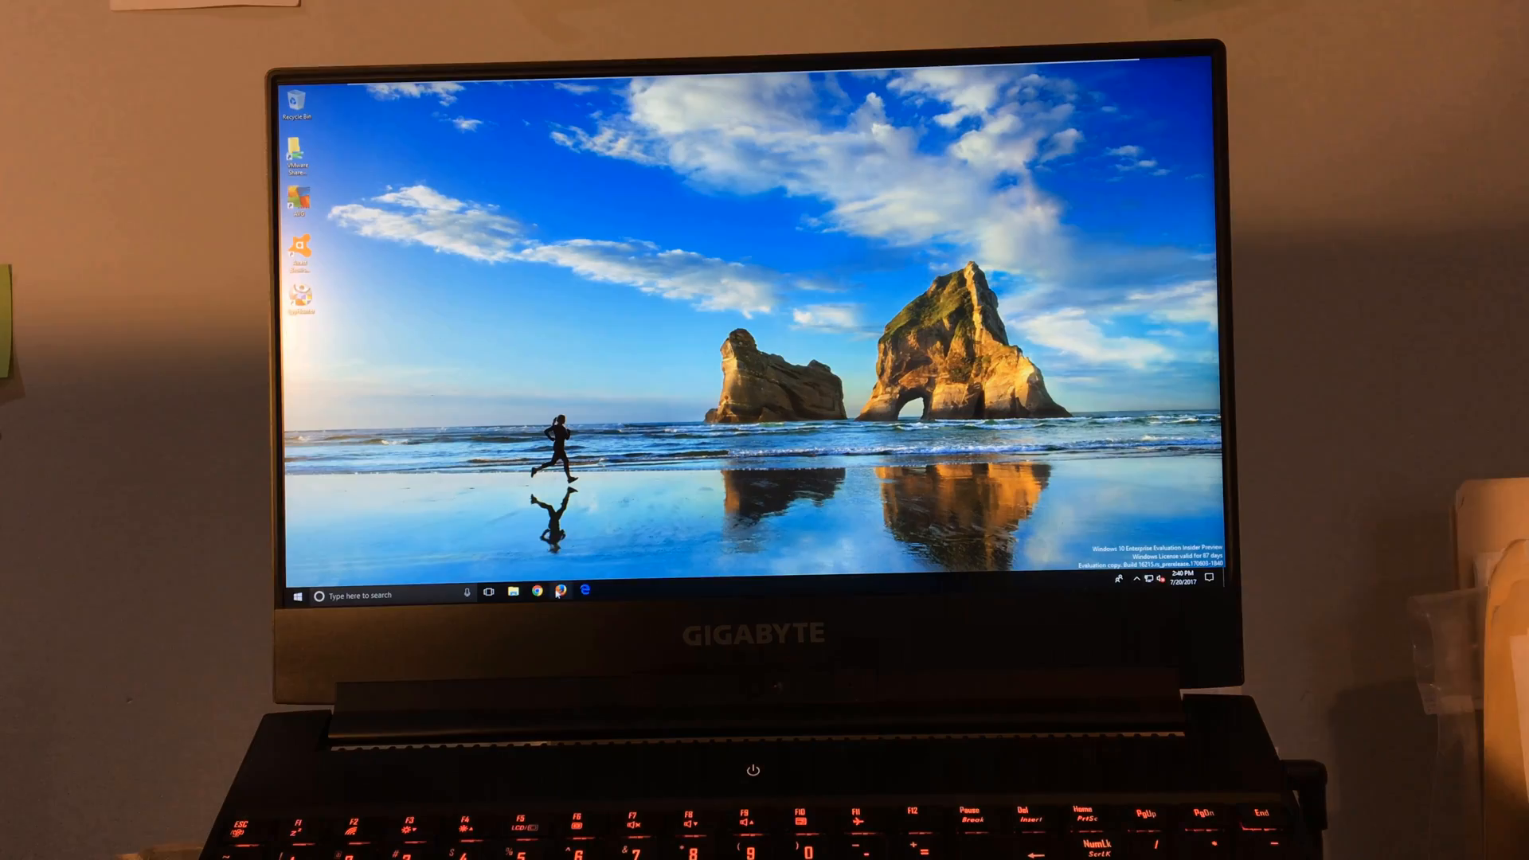
Run a SpyHunter Quick Scan, which detects the Start.me hijacker
click(548, 592)
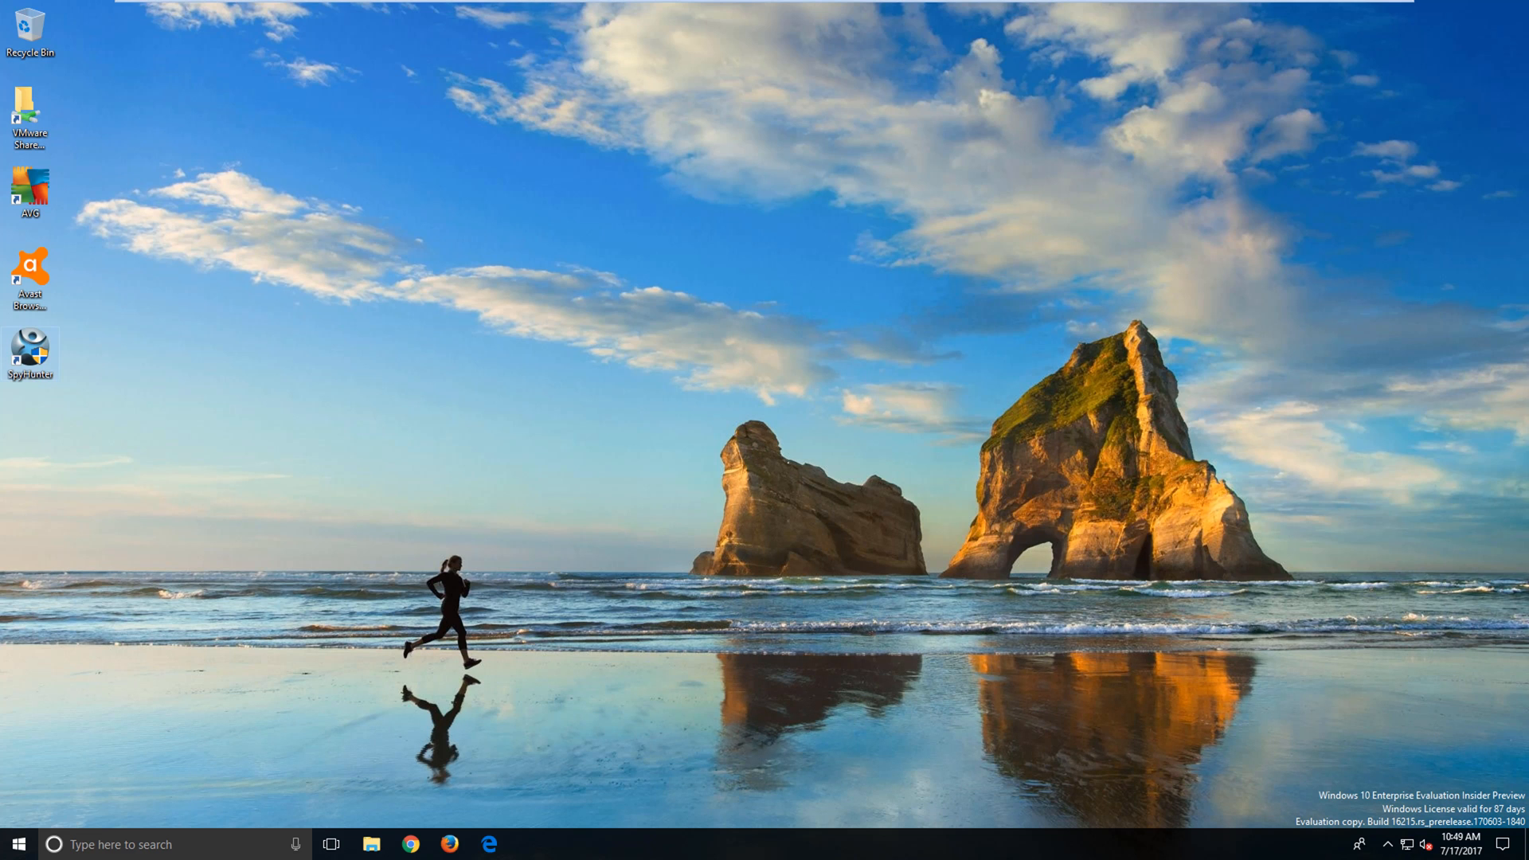
mouse_move(720, 240)
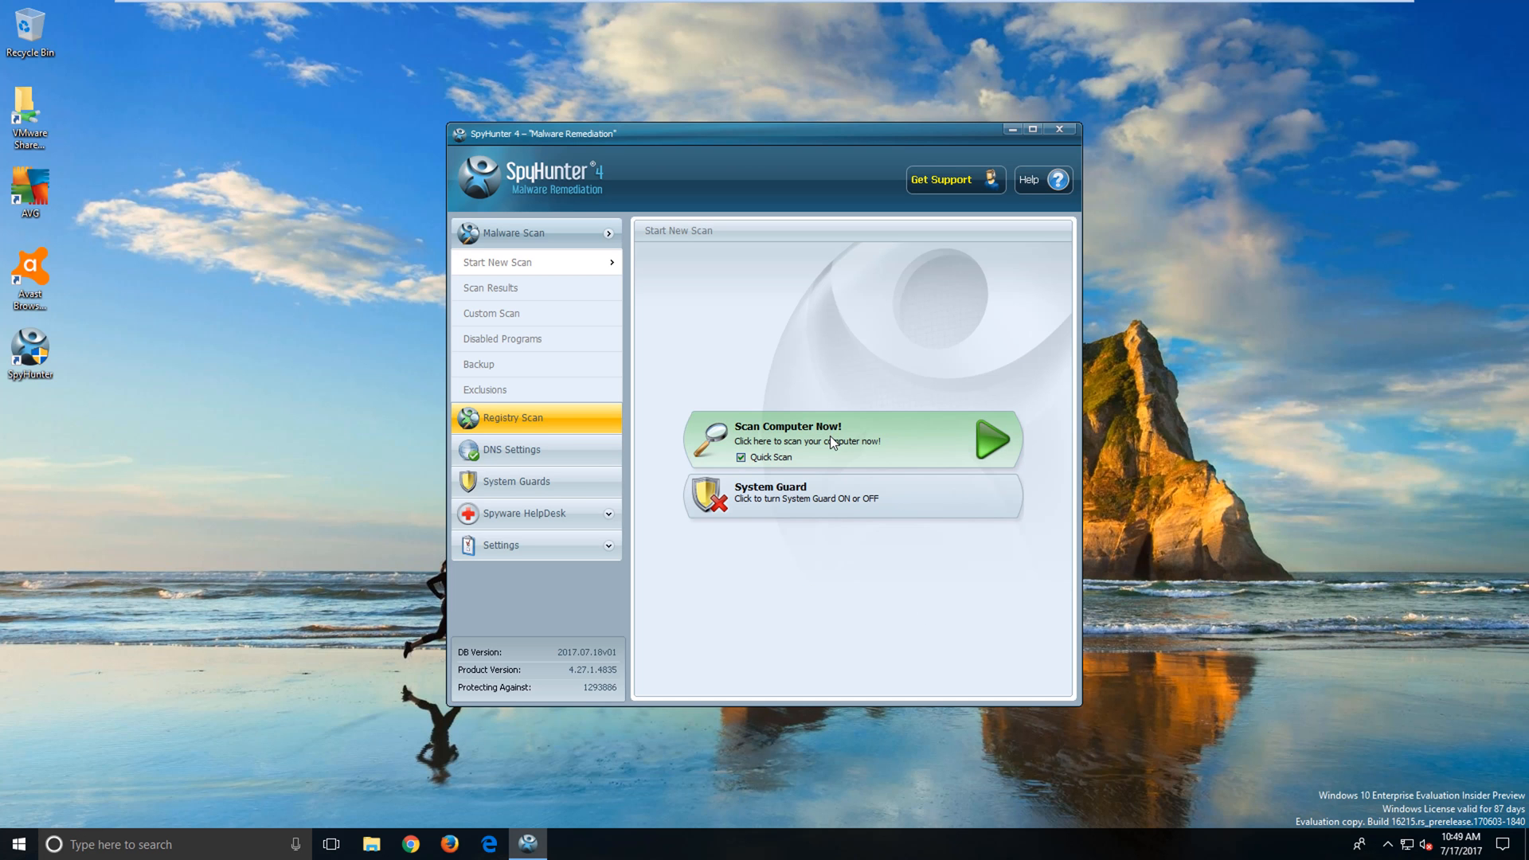
click(991, 439)
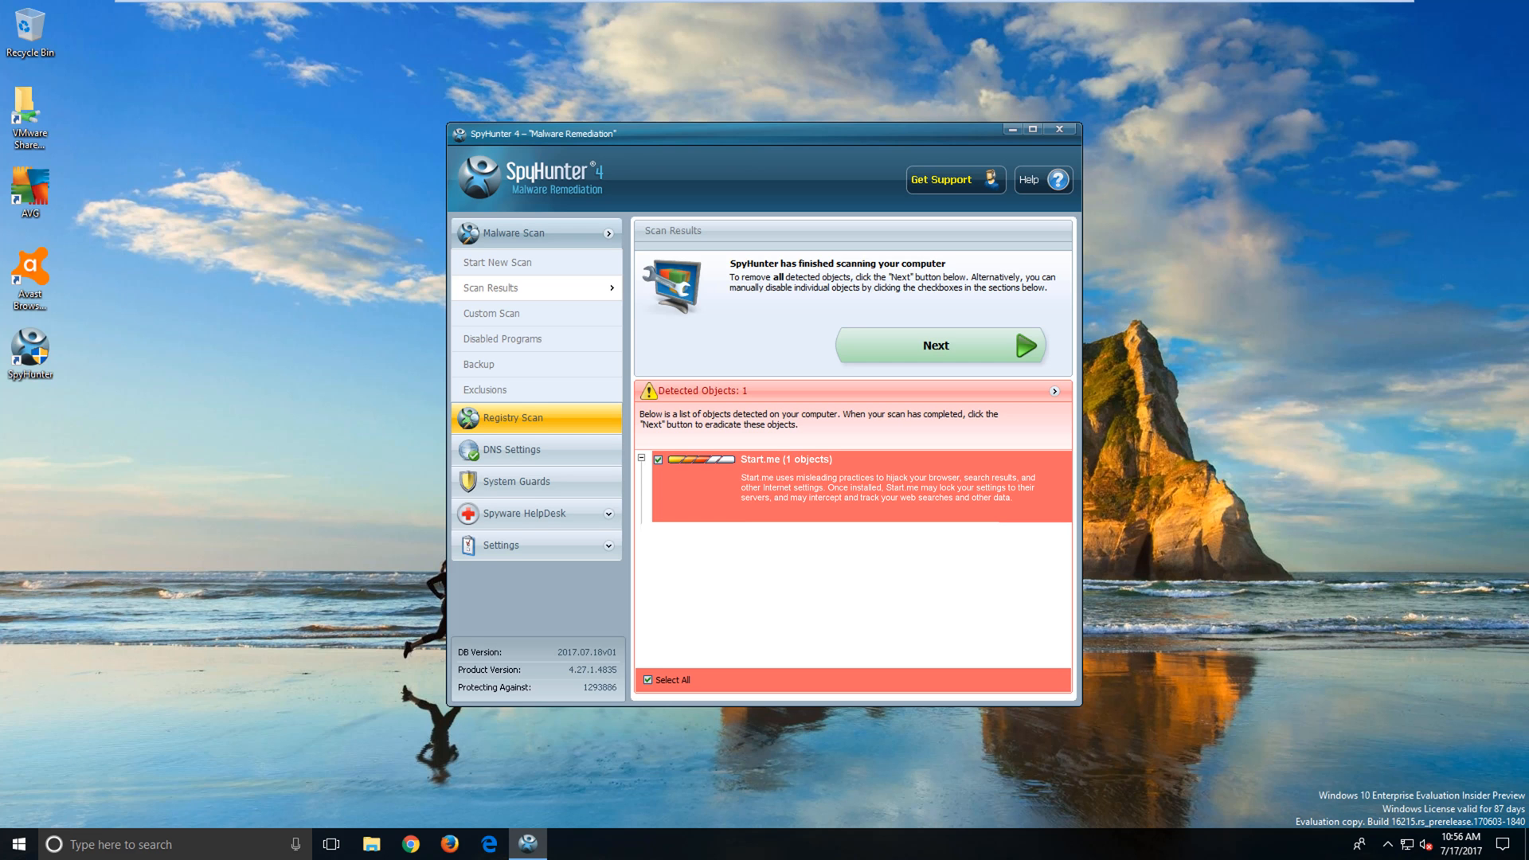
mouse_move(964, 347)
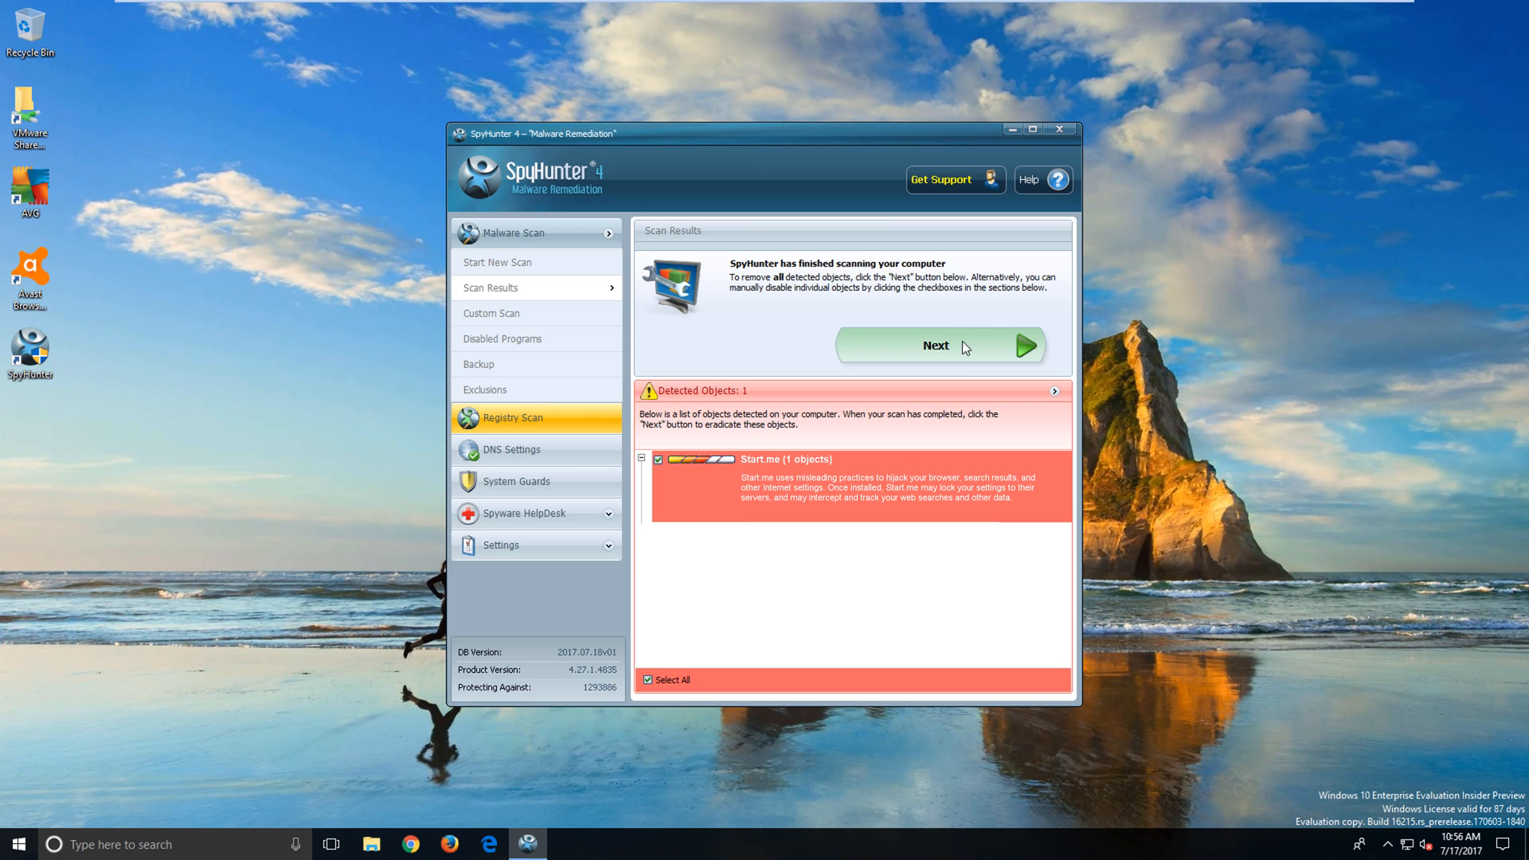
Proceed past the Start.me scan result and apply the fix
click(938, 345)
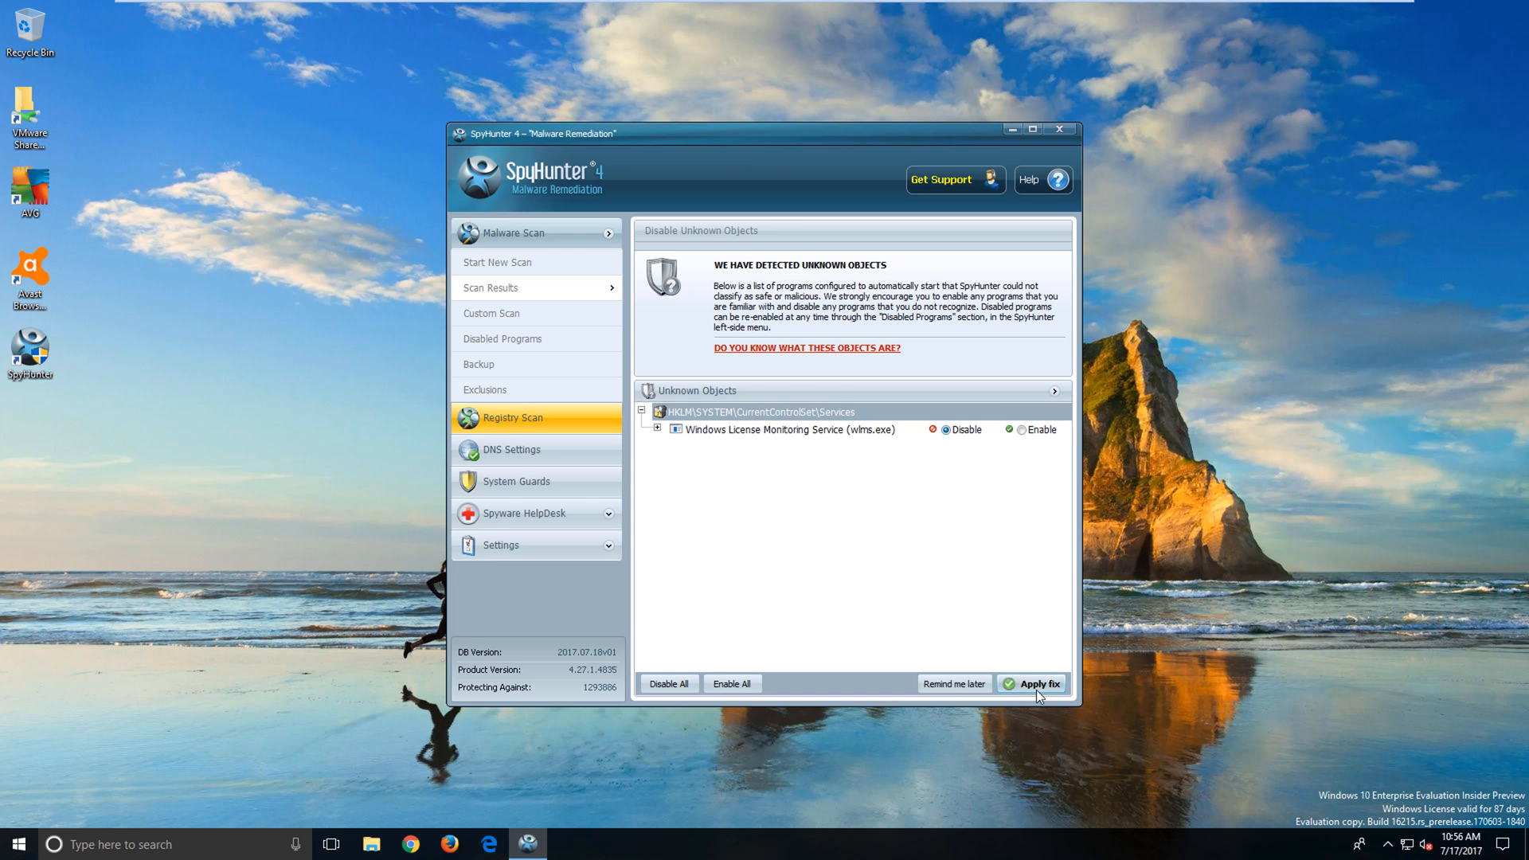
click(1033, 683)
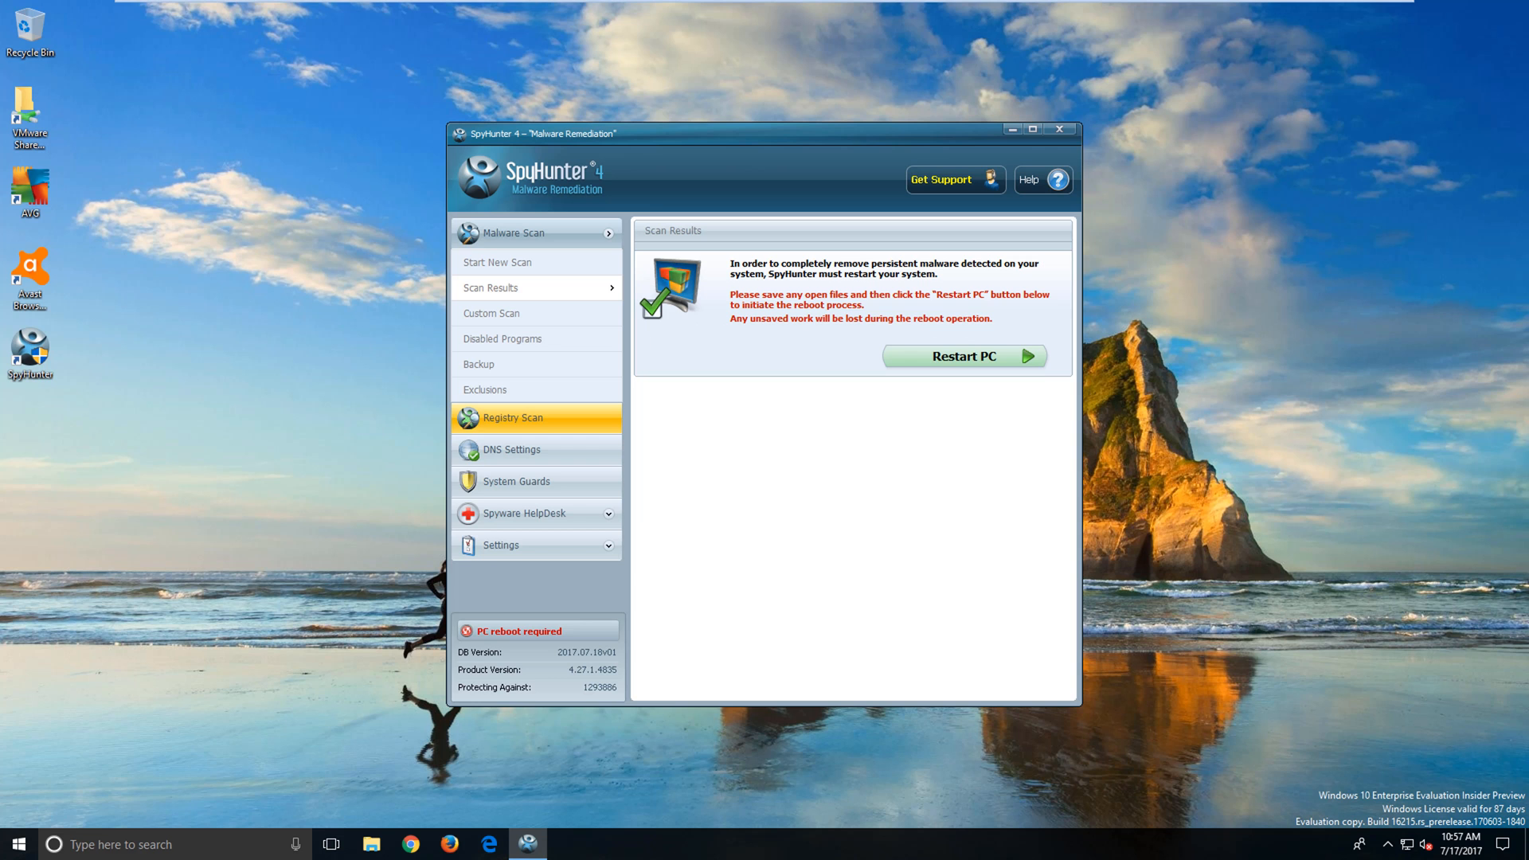
mouse_move(965, 356)
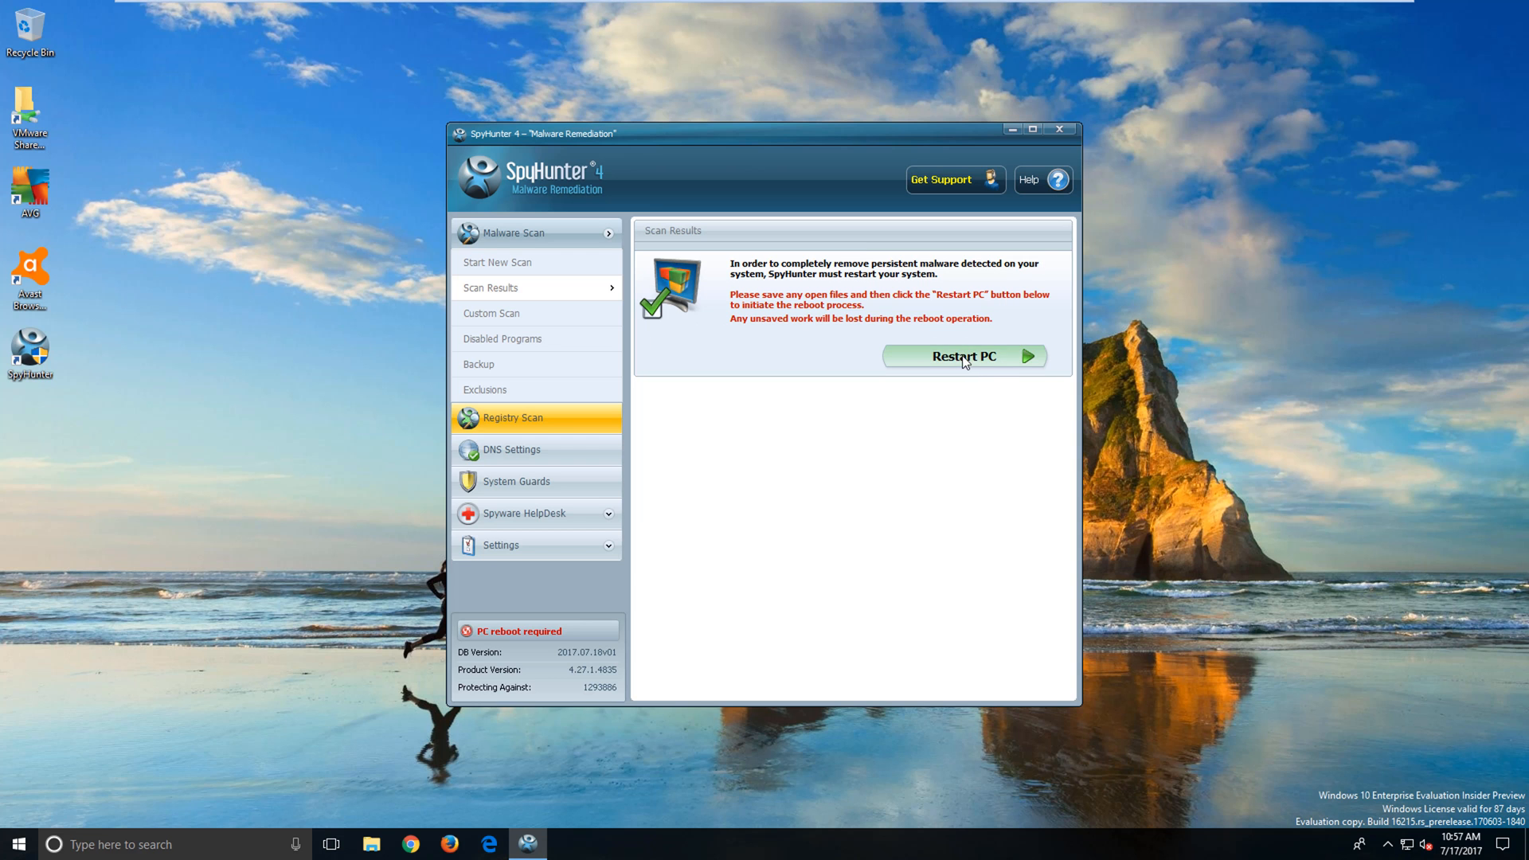
Restart the PC from SpyHunter to finish removing Start.me
click(964, 356)
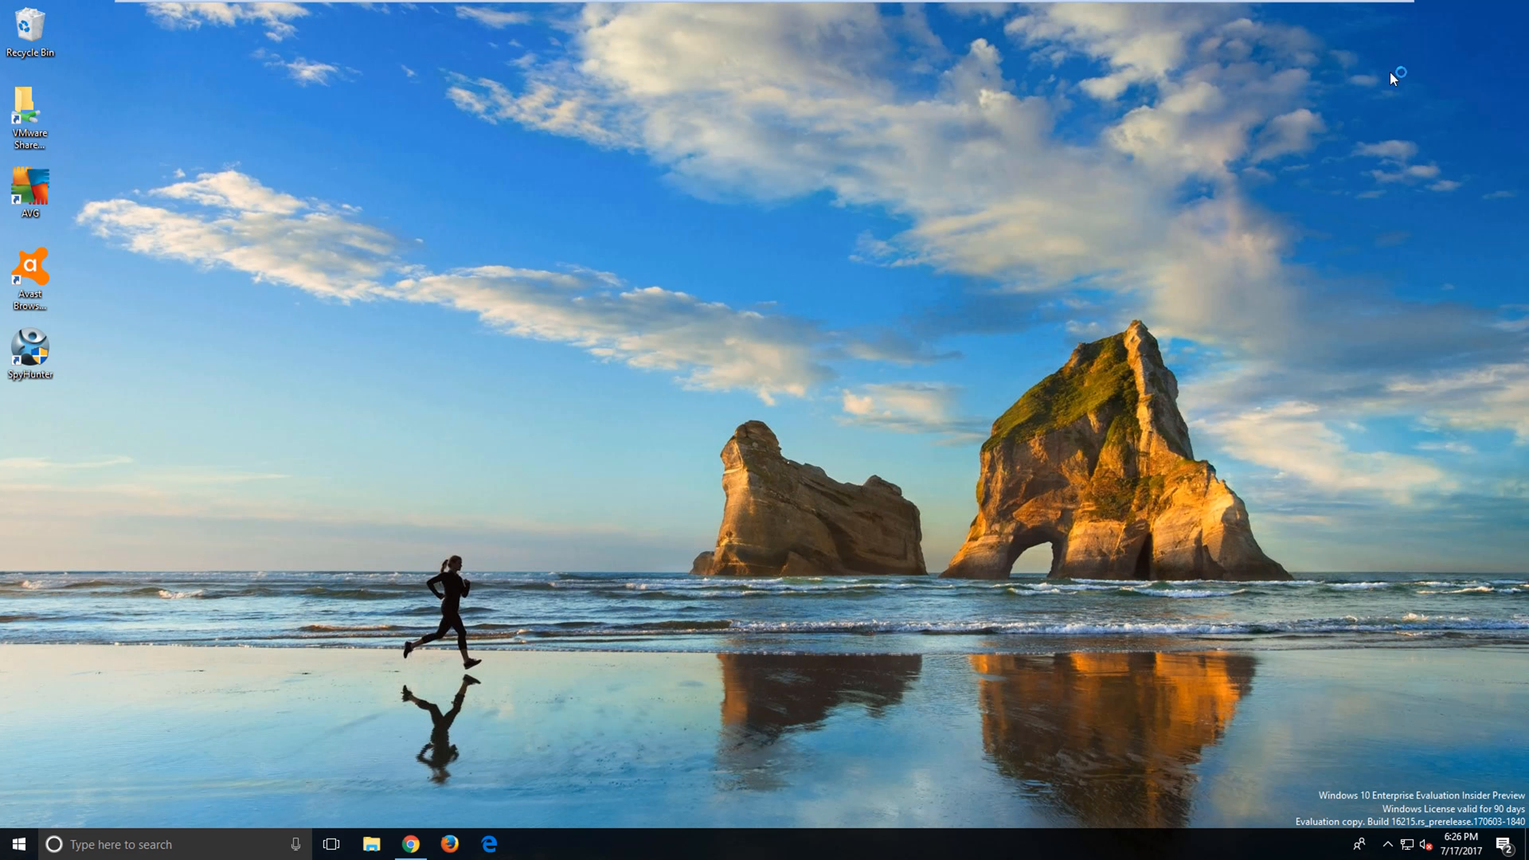
mouse_move(943, 523)
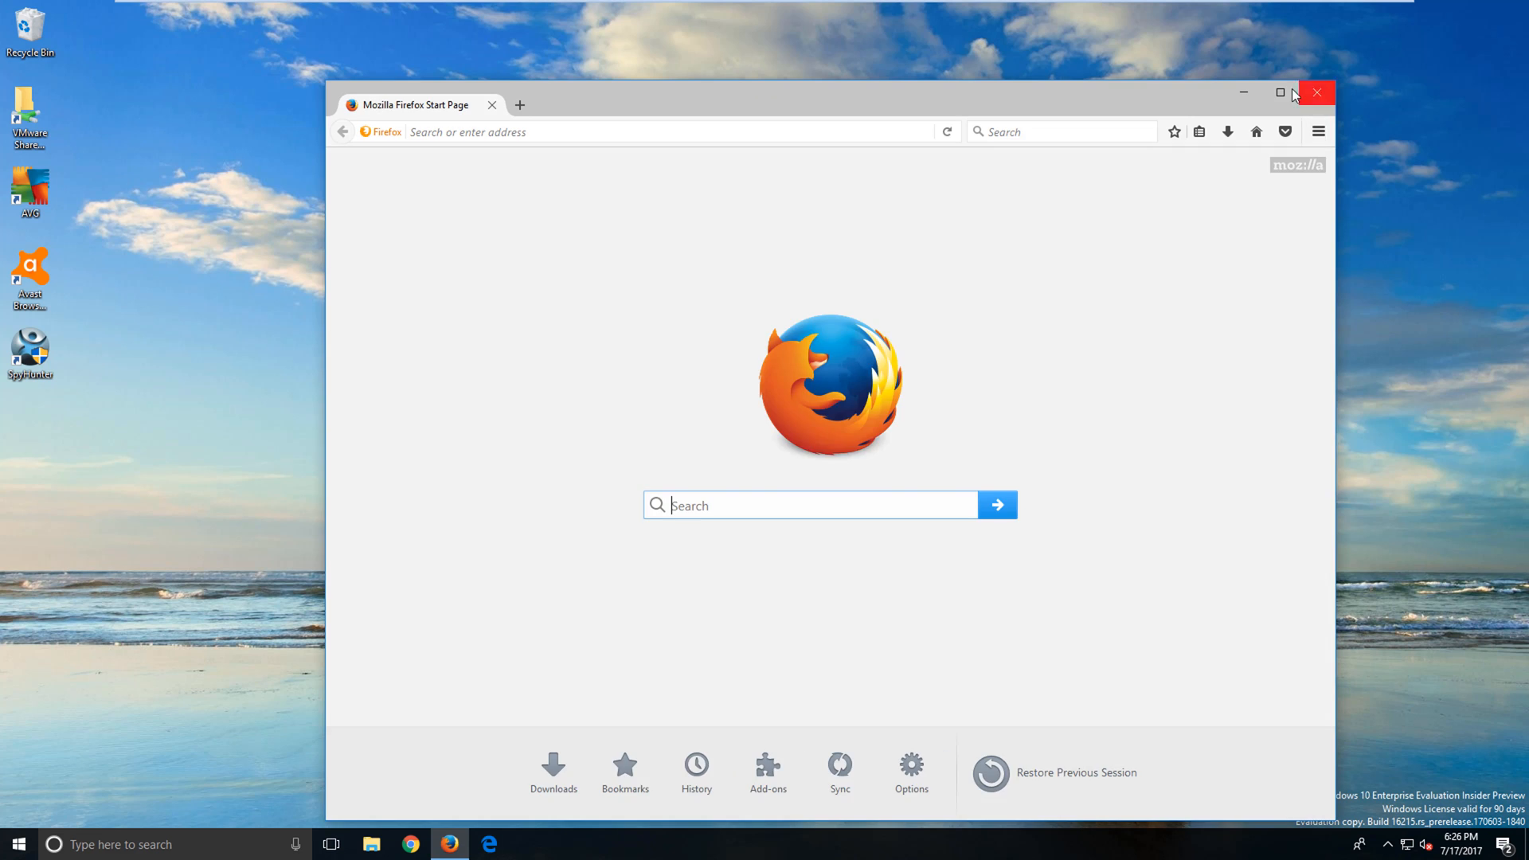
Maximize Firefox, verify the default Mozilla start page, then close it
click(1280, 93)
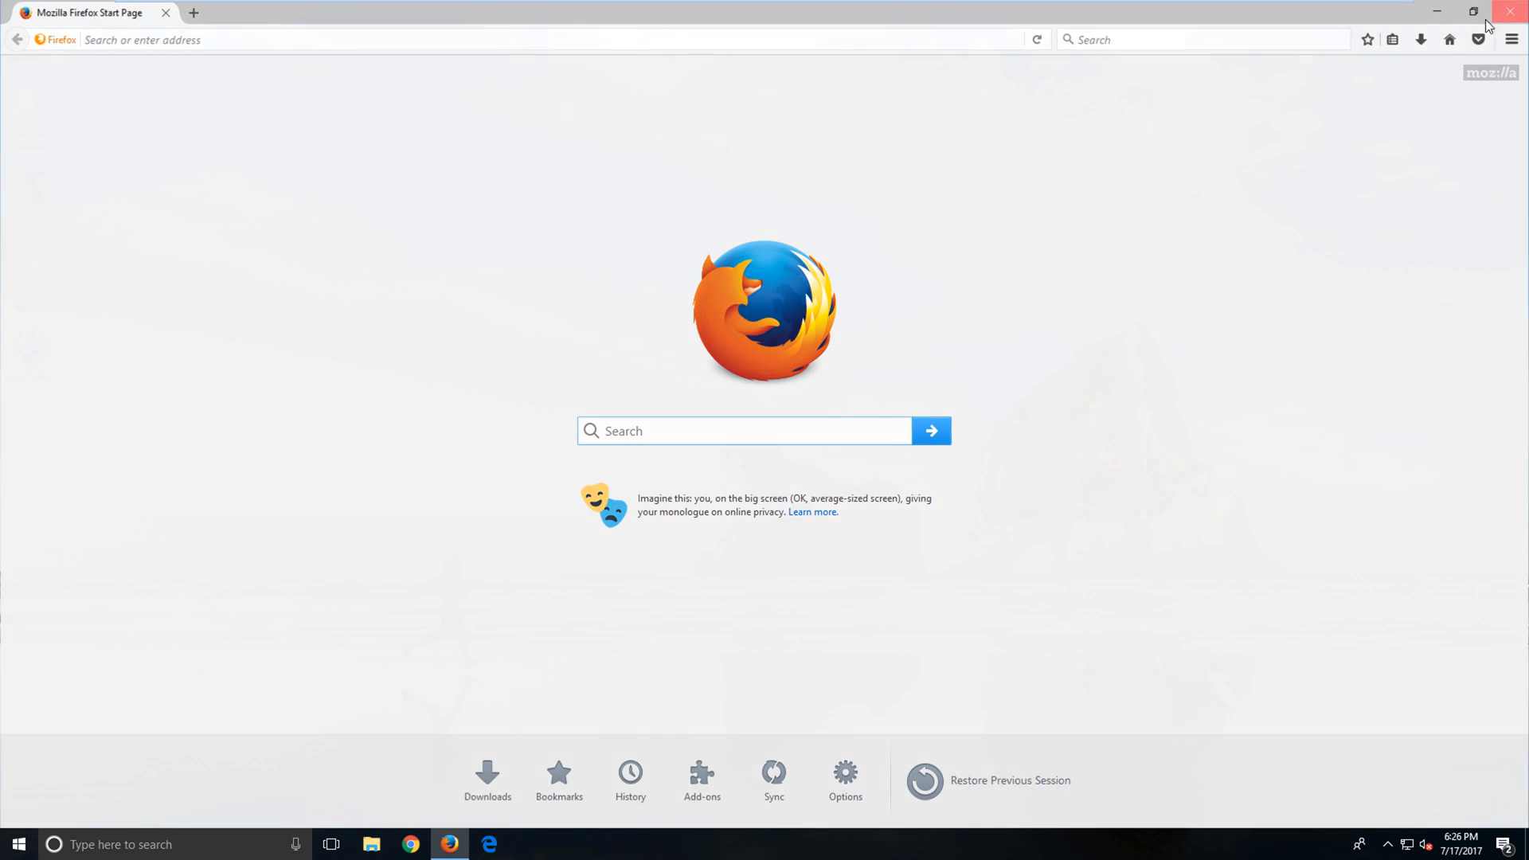
click(489, 845)
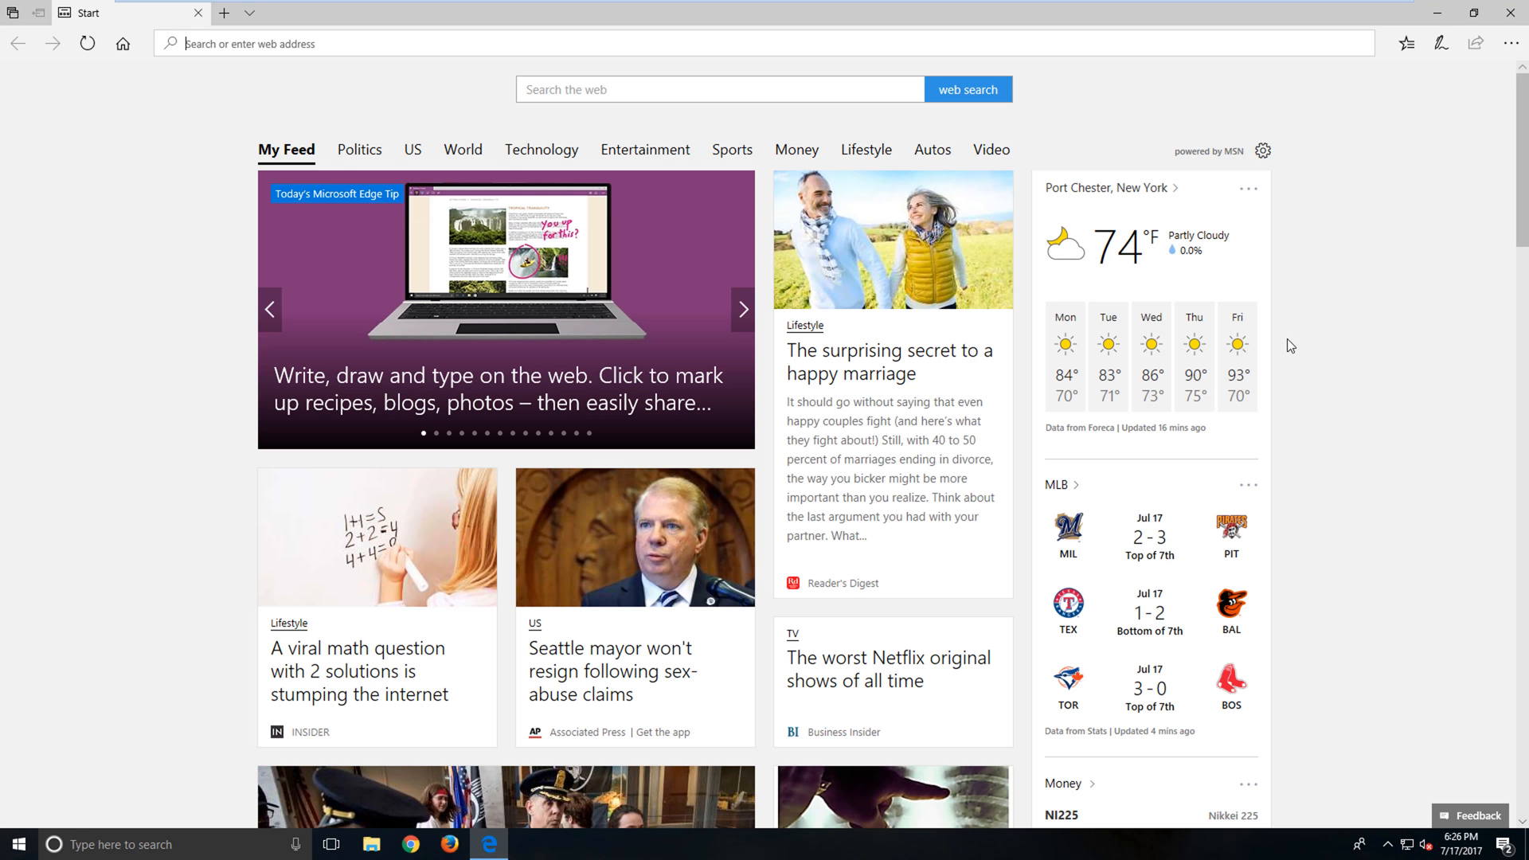
Check Edge's MSN start feed loads with no Start.me page
click(720, 88)
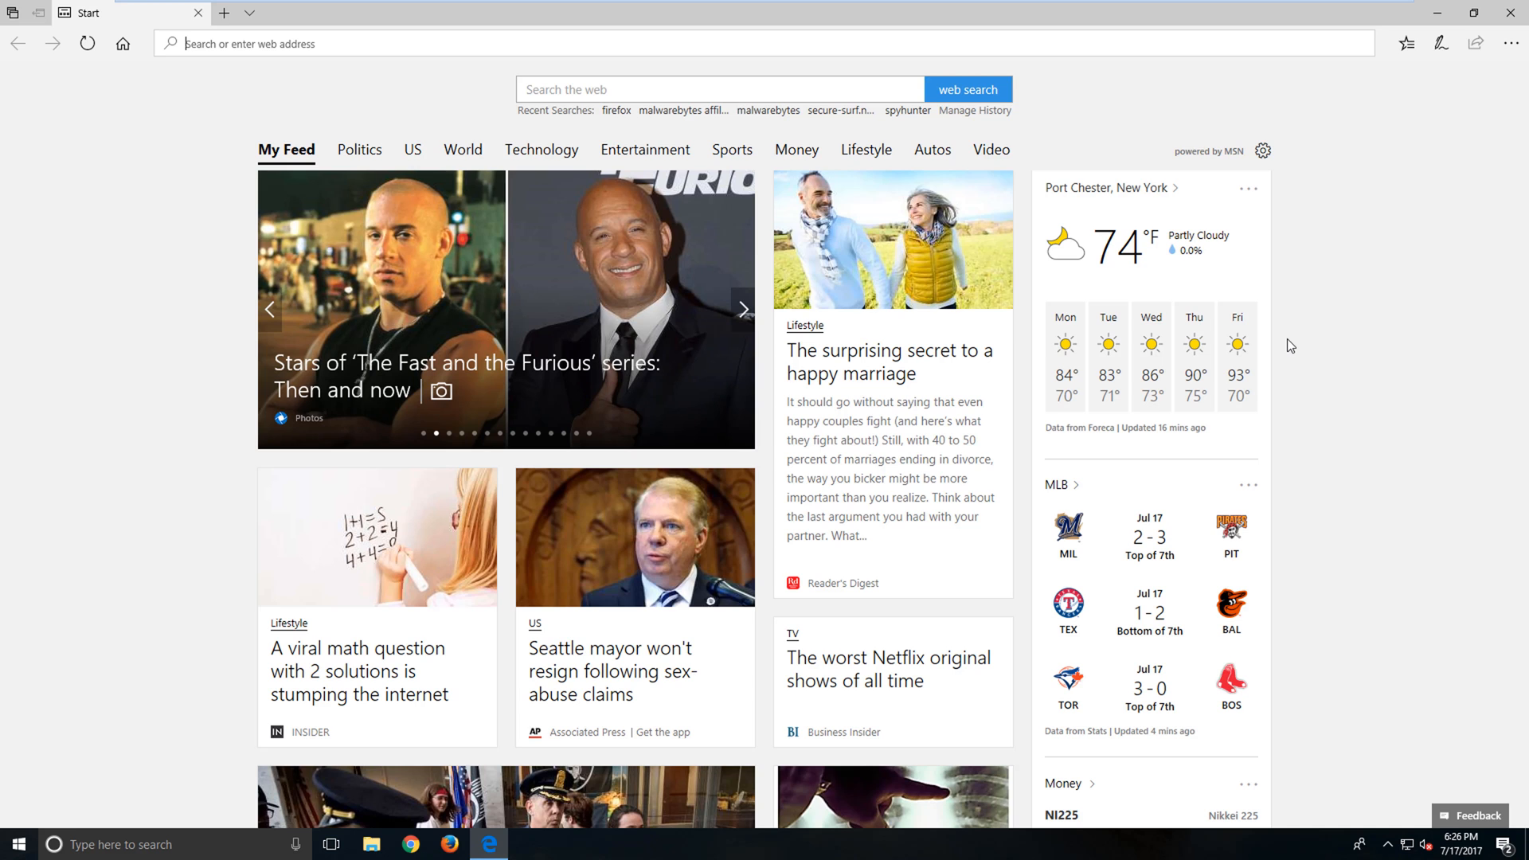
click(743, 310)
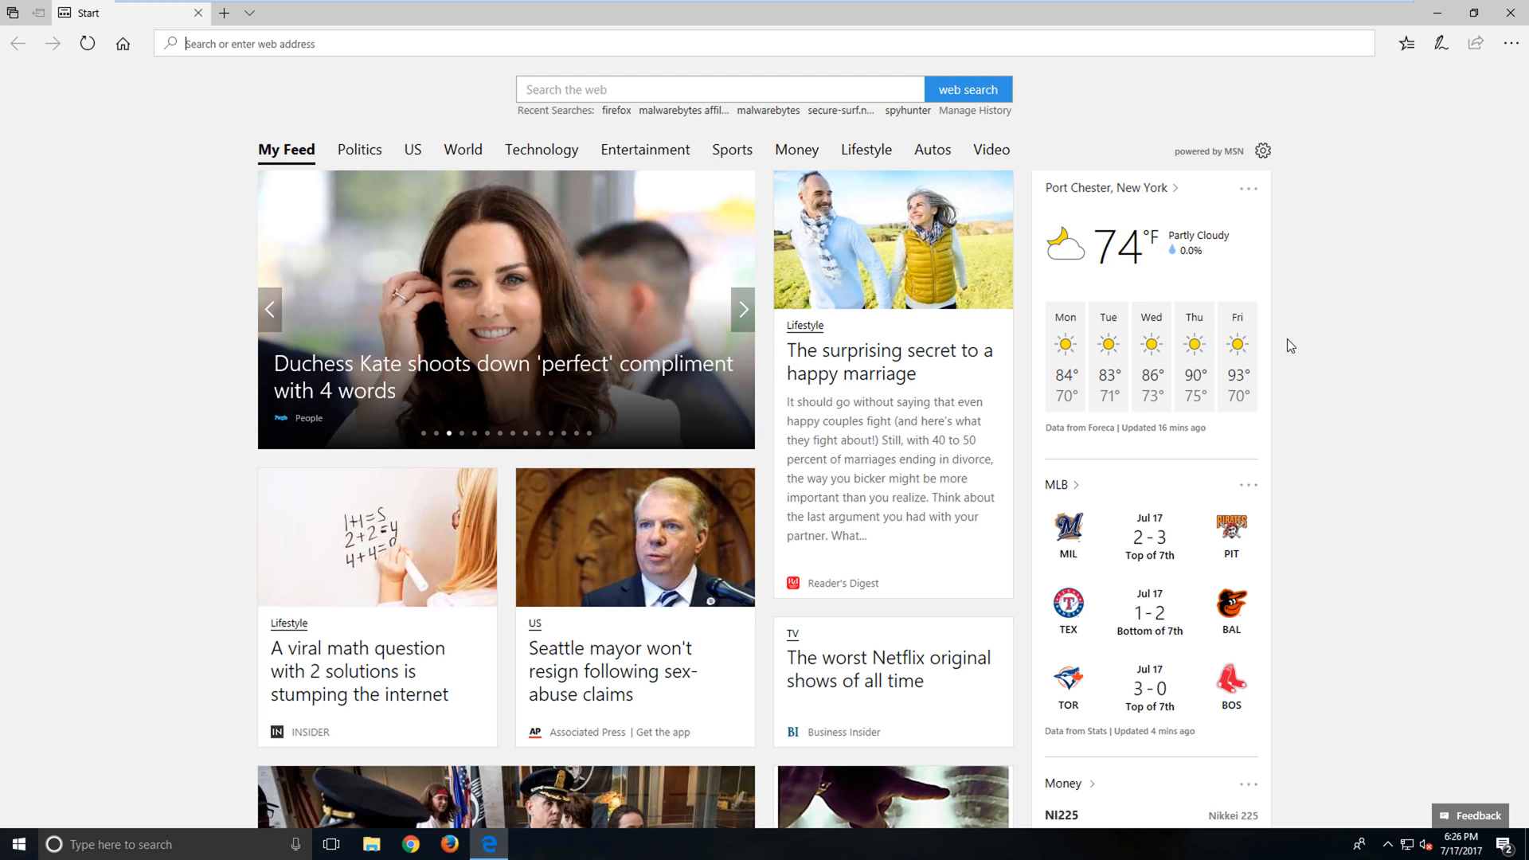
click(744, 310)
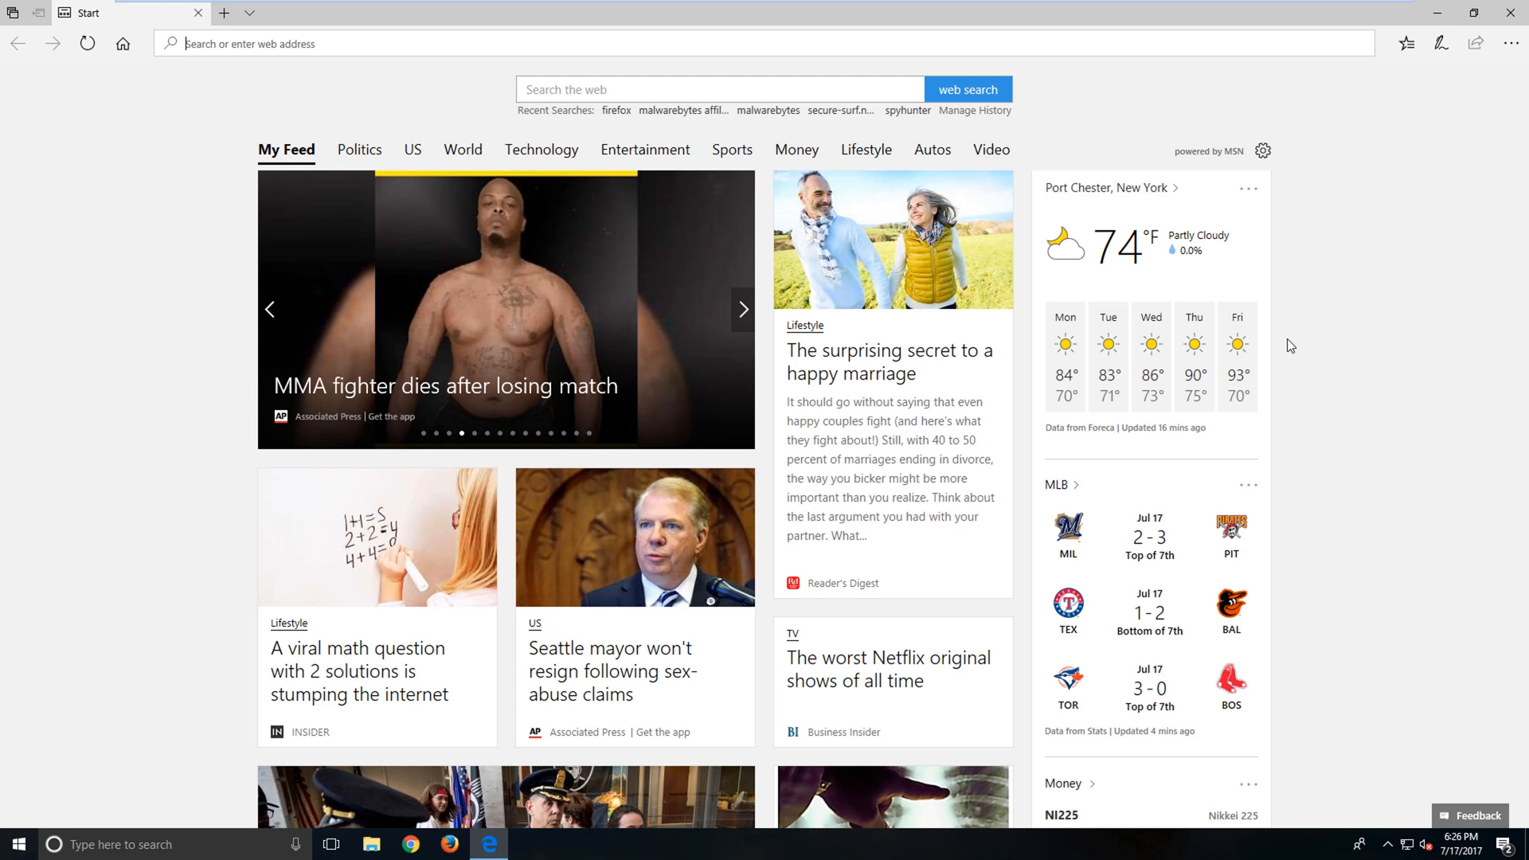
click(744, 309)
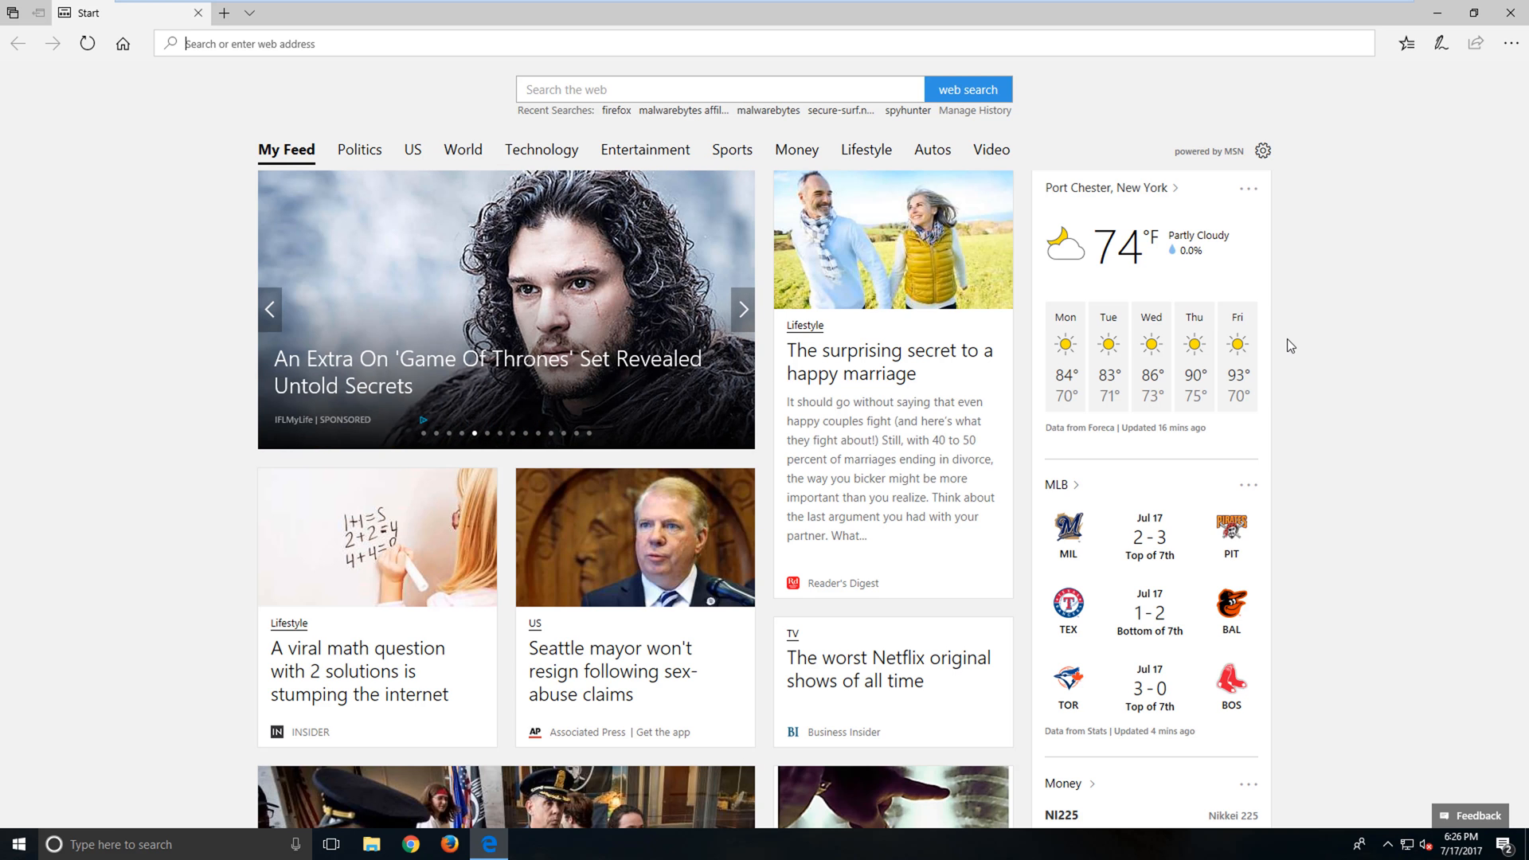